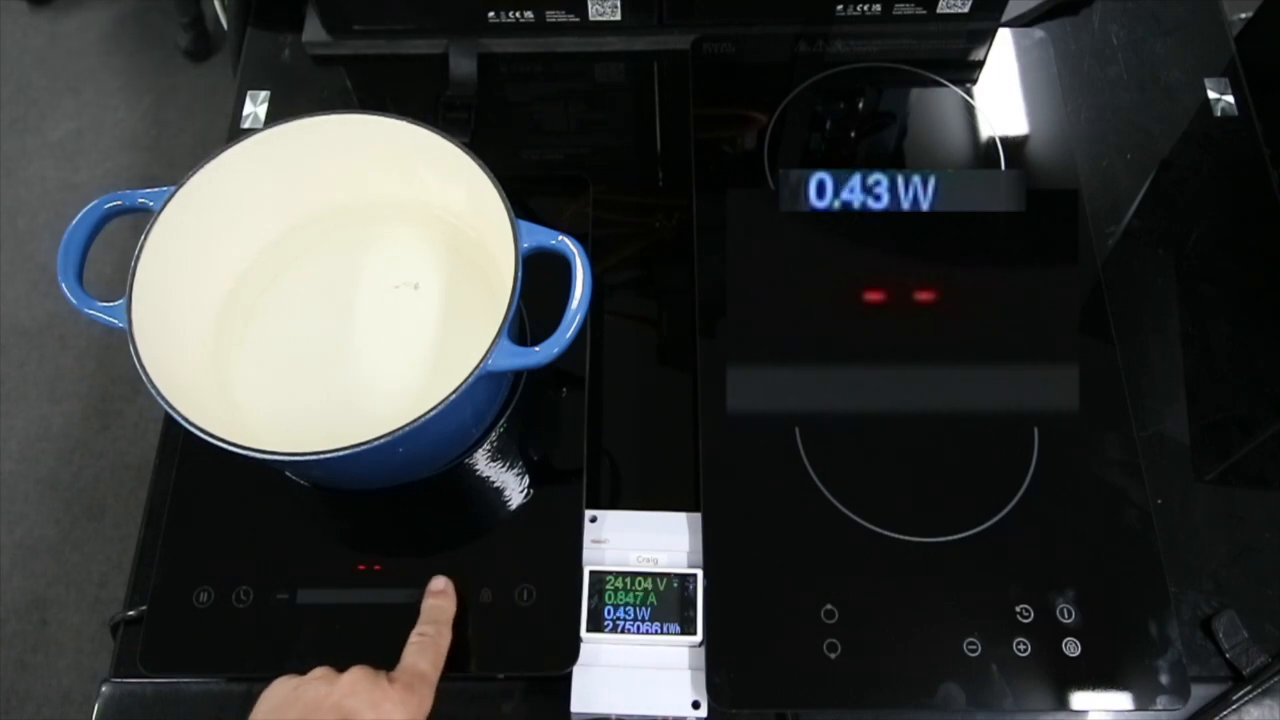
click(418, 596)
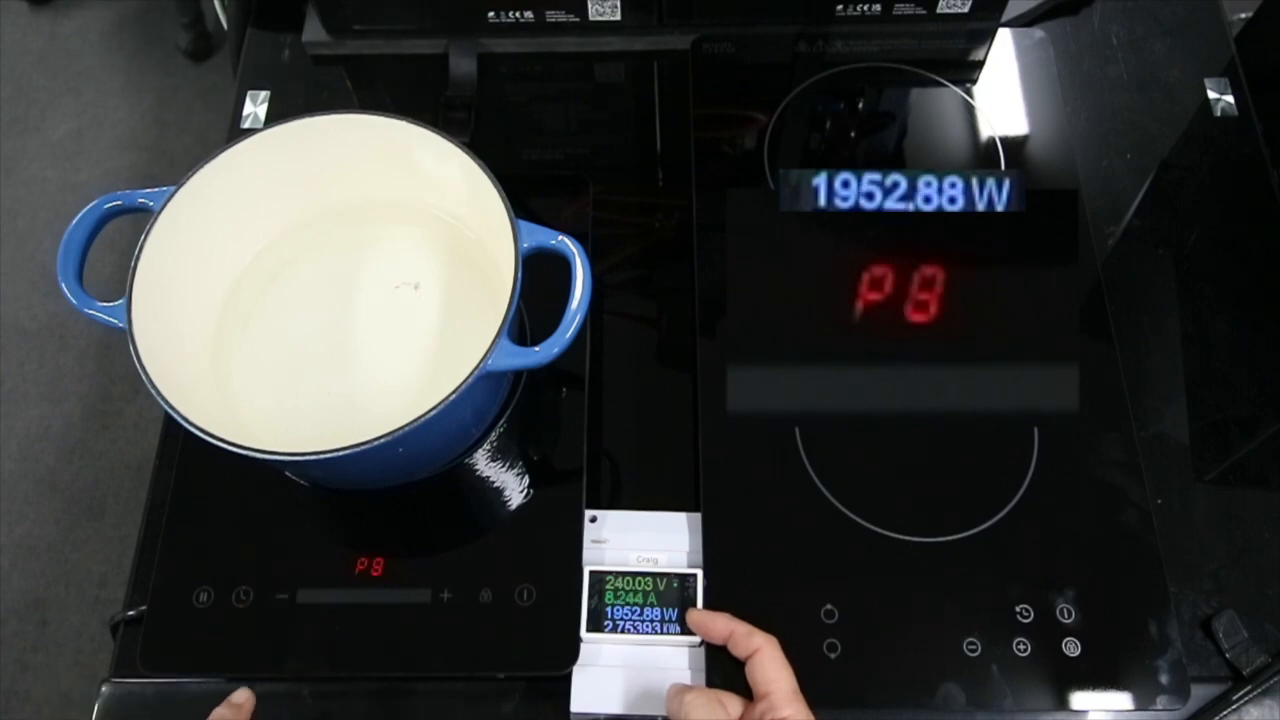
click(973, 648)
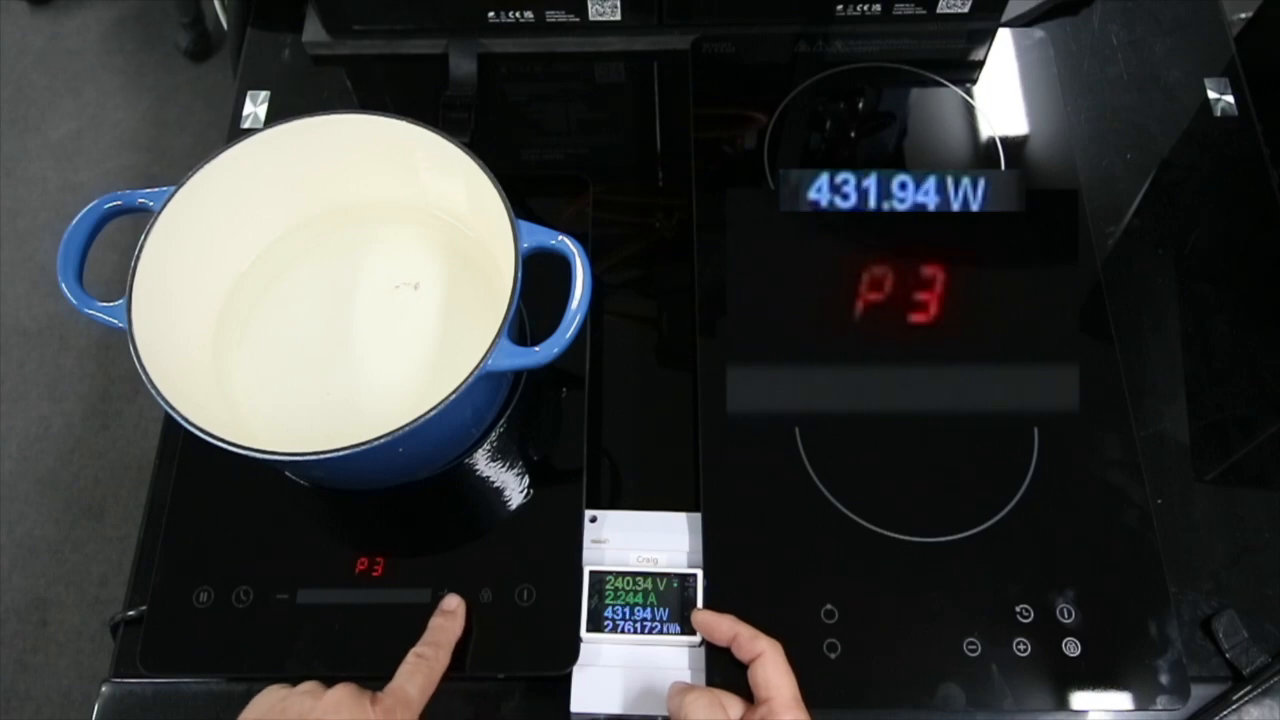
click(451, 597)
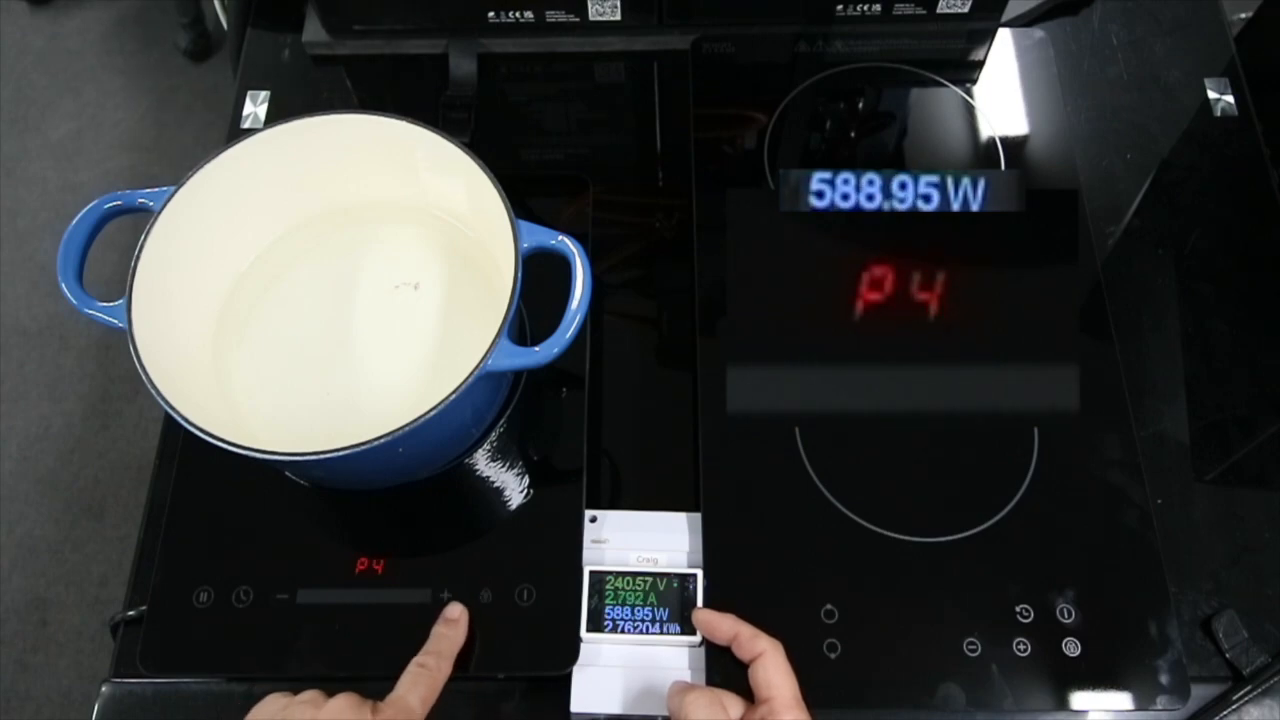
click(448, 594)
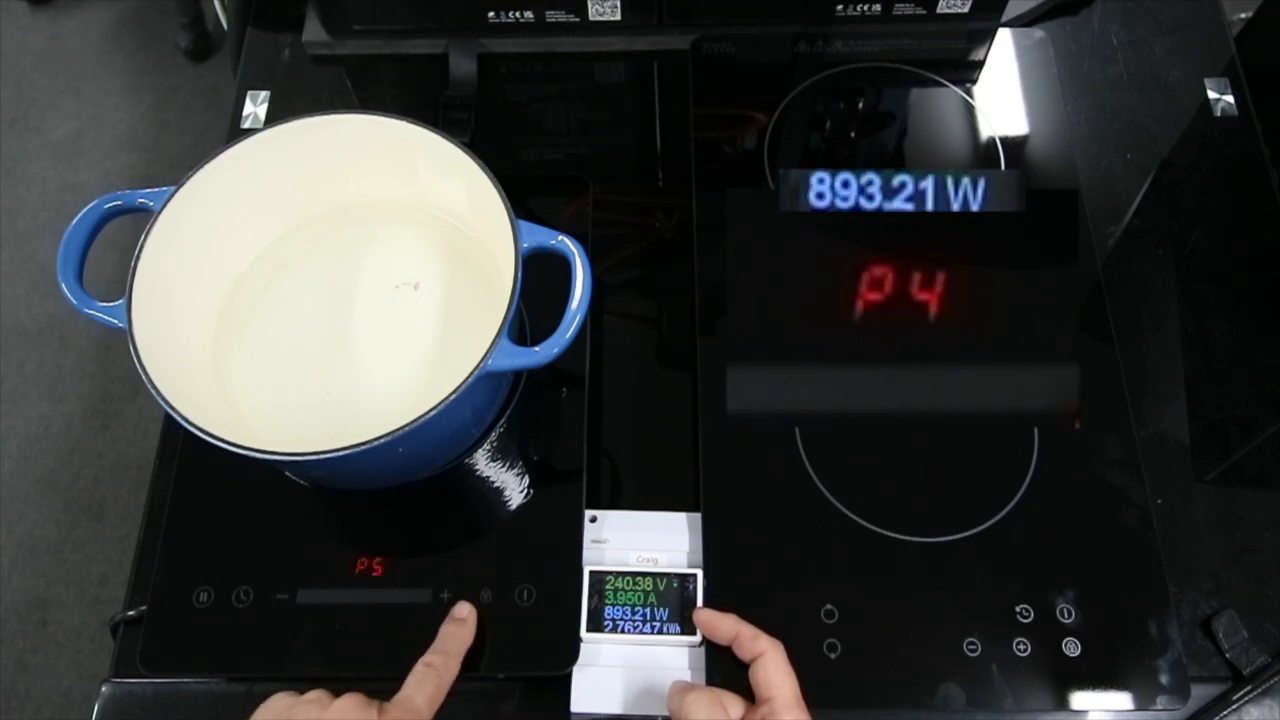
click(450, 597)
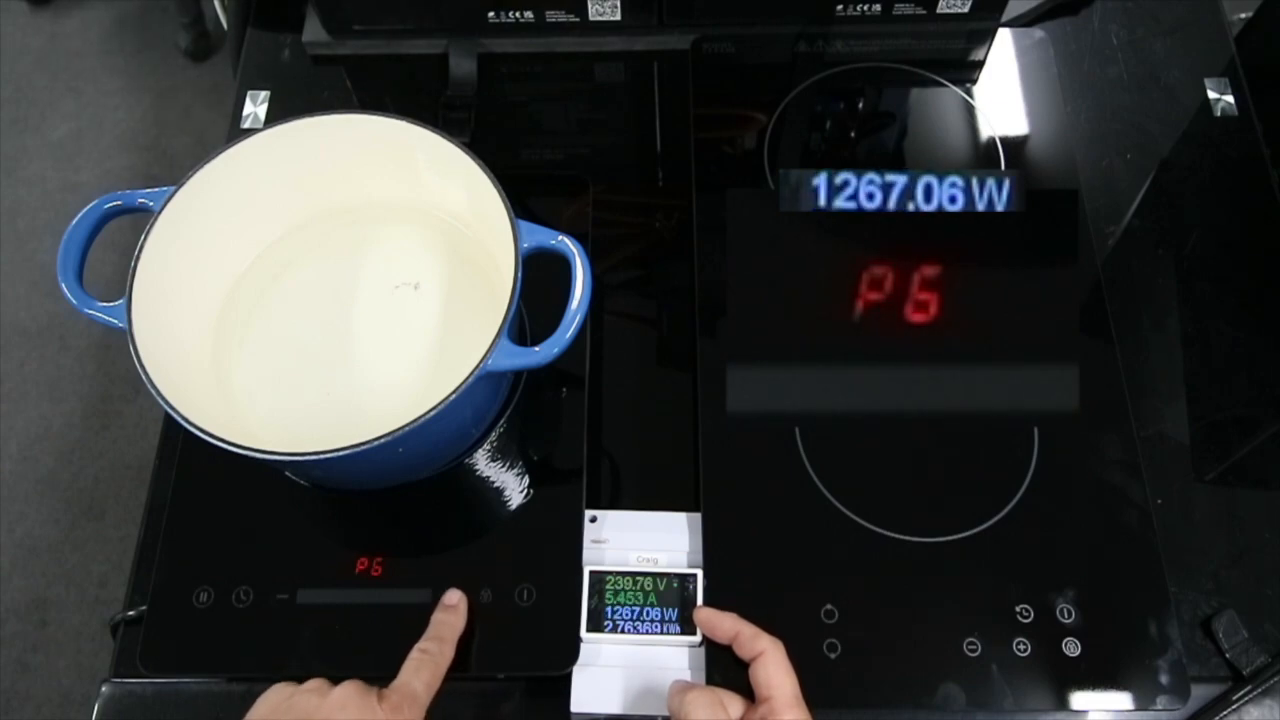
click(452, 591)
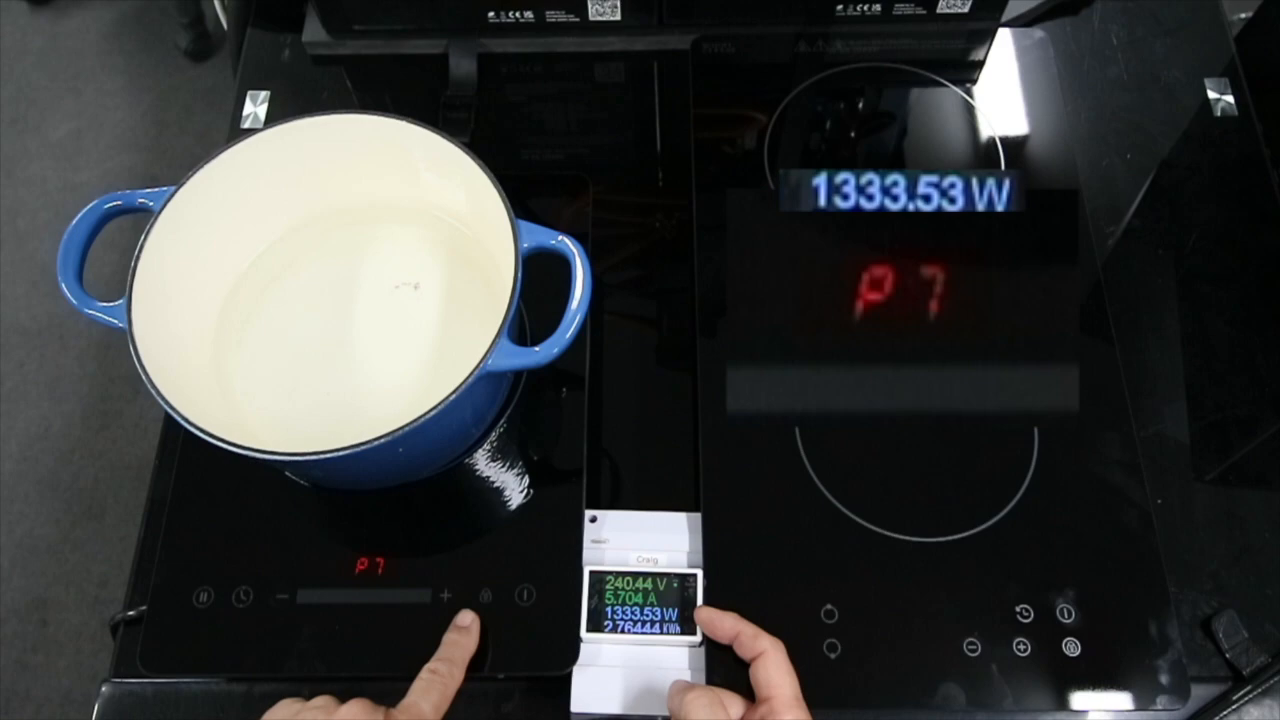
click(448, 594)
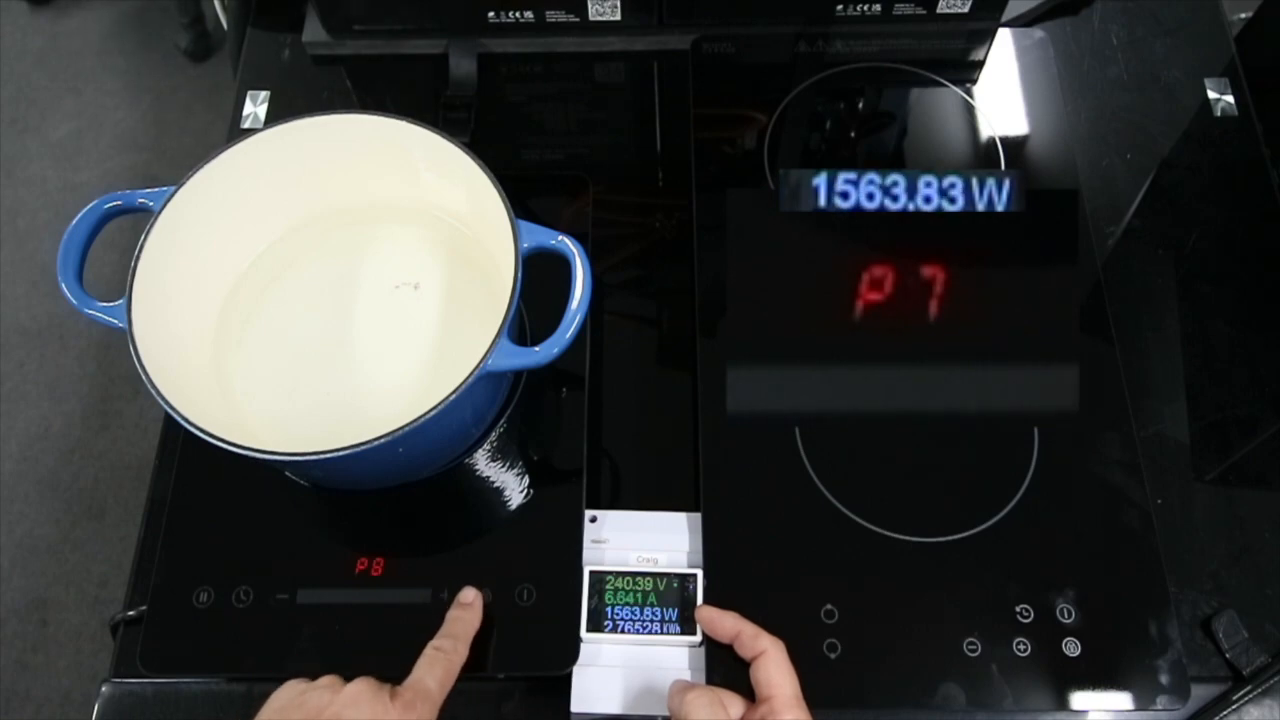